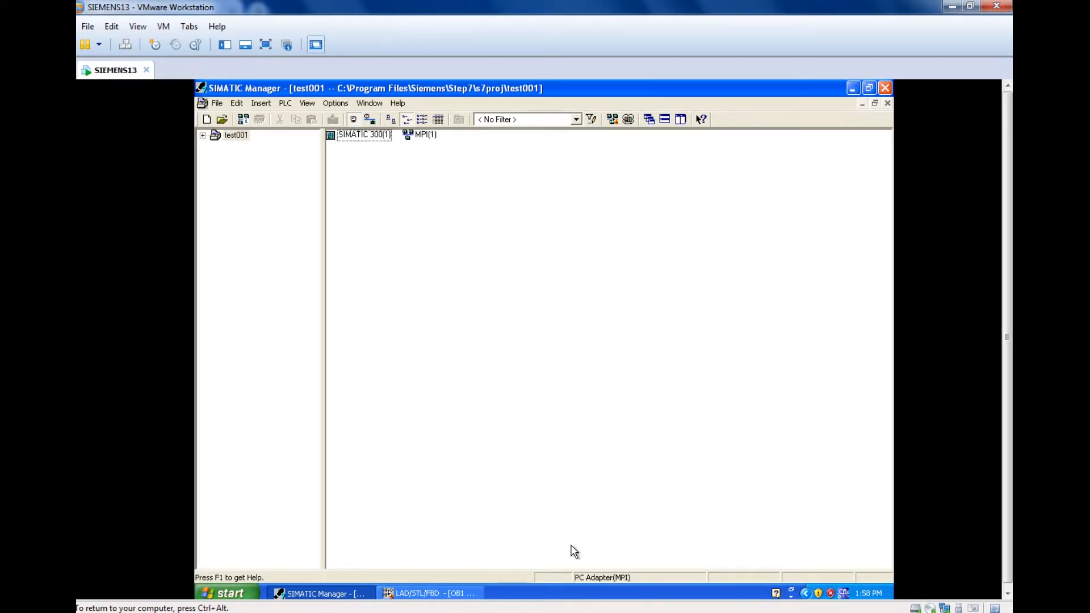
pyautogui.moveTo(360, 374)
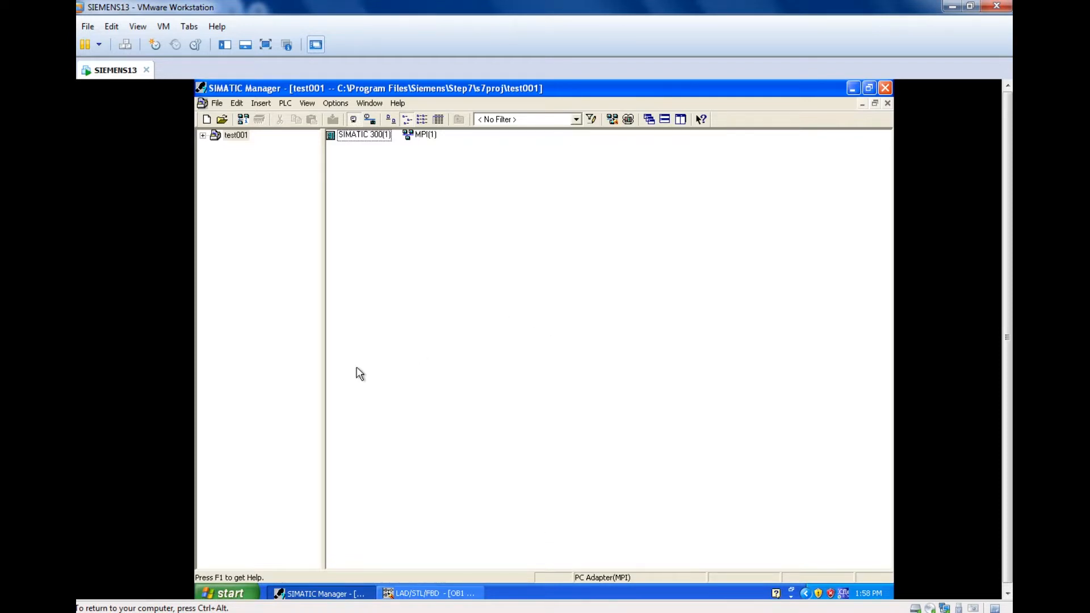
pyautogui.moveTo(420, 311)
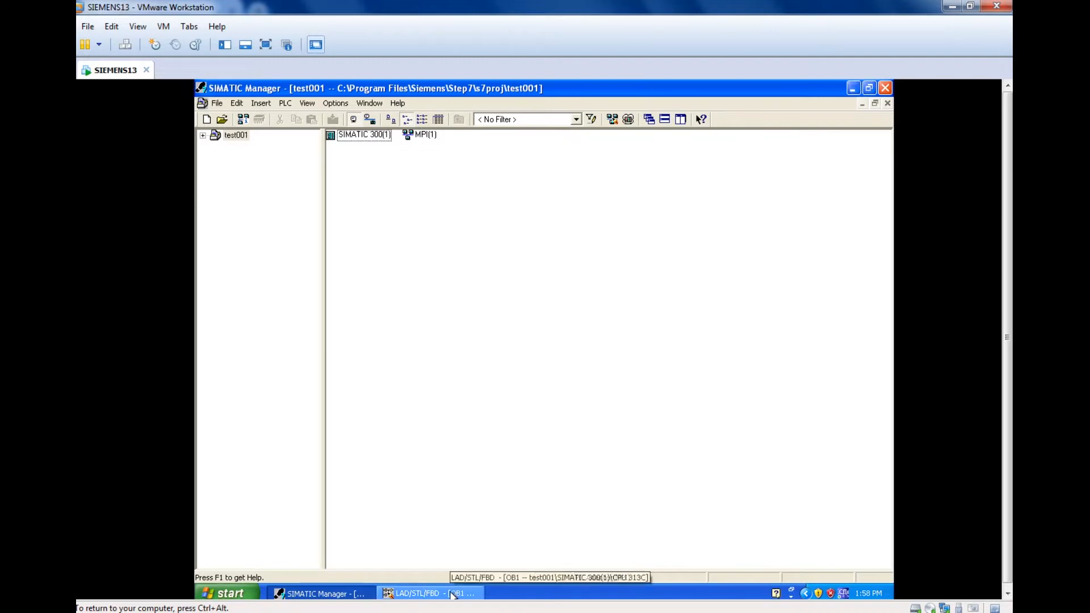
# Step: Search Google for 'simatic manager v5 4 free download'
pyautogui.click(430, 593)
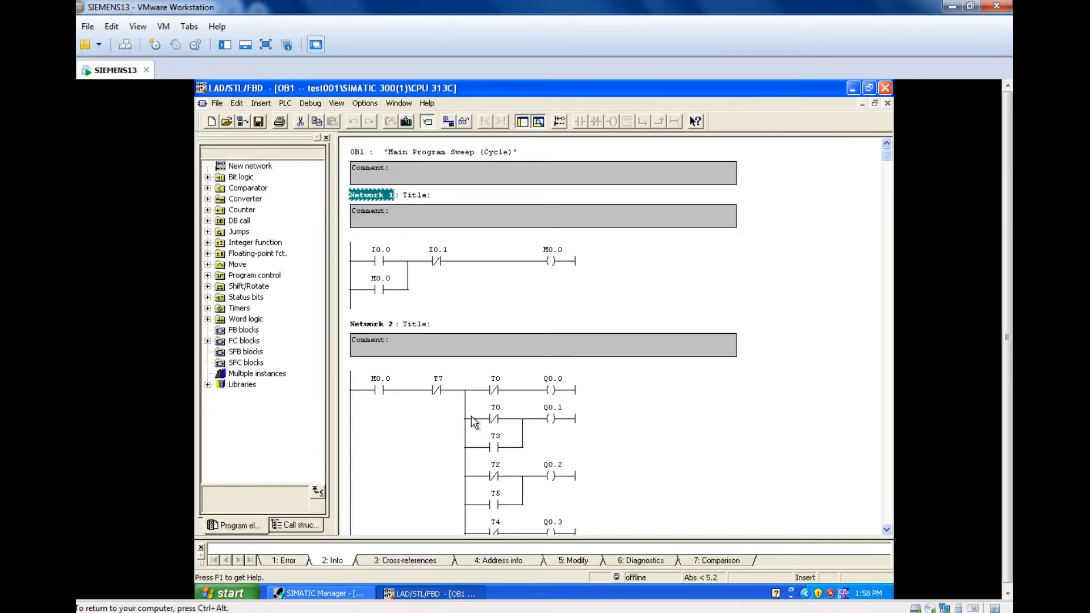
pyautogui.click(316, 593)
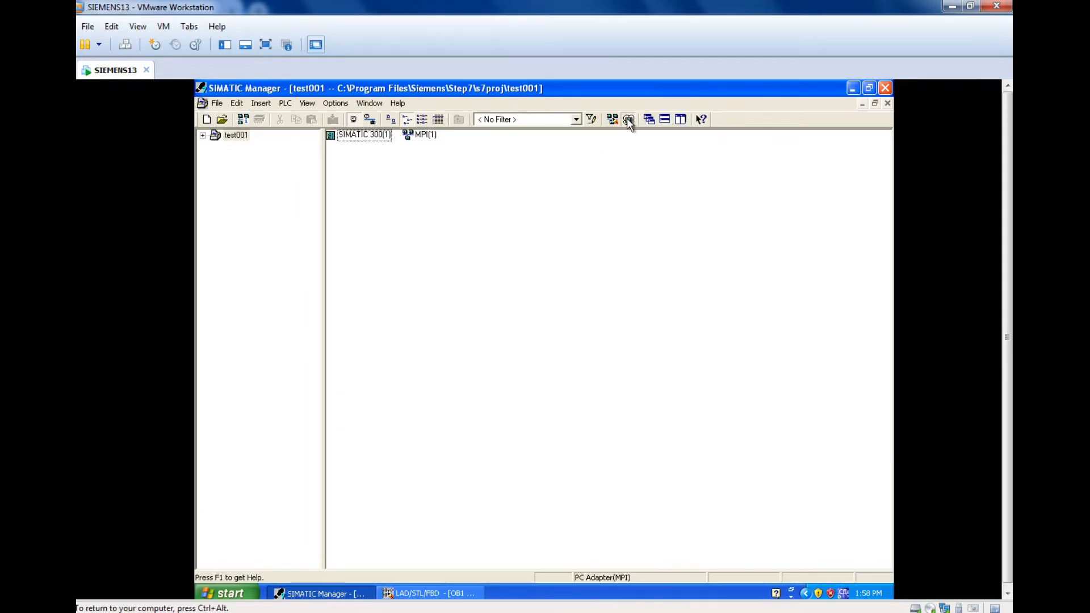
pyautogui.click(628, 118)
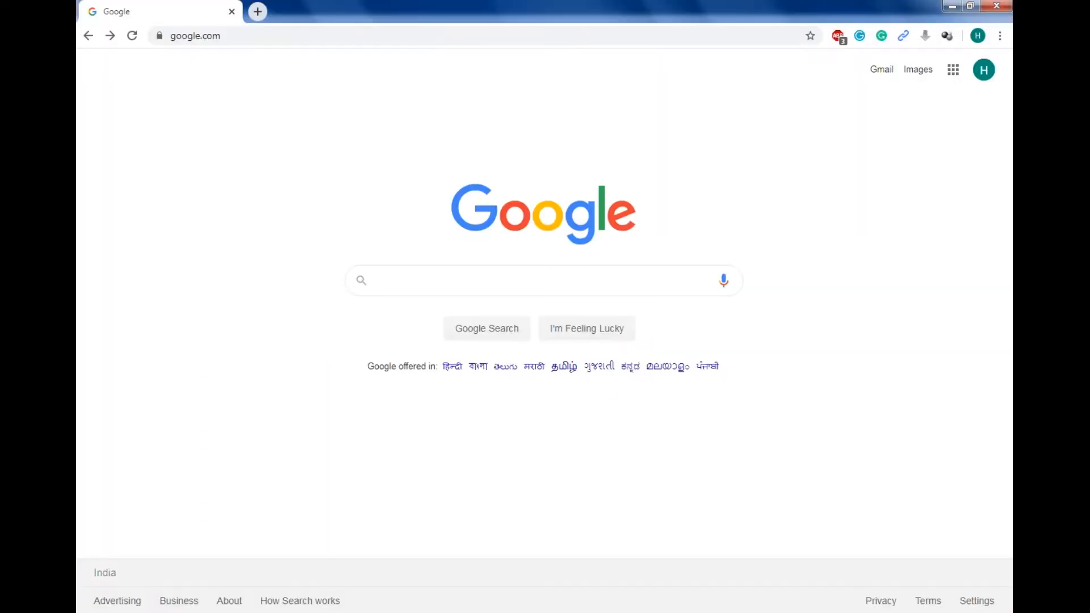
pyautogui.moveTo(633, 253)
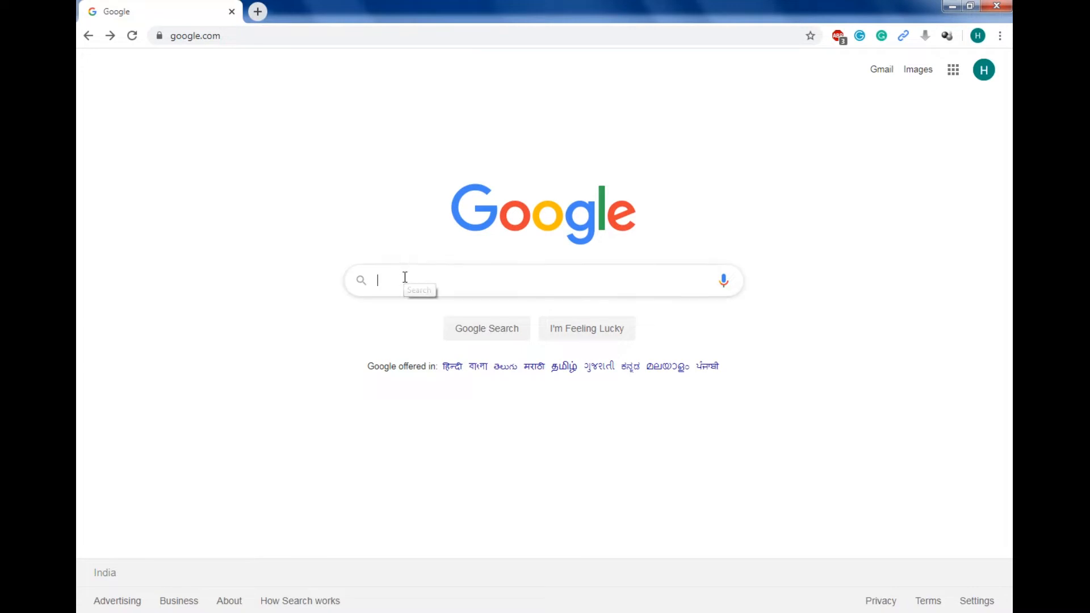
pyautogui.write('simatic manager v5 4 free download')
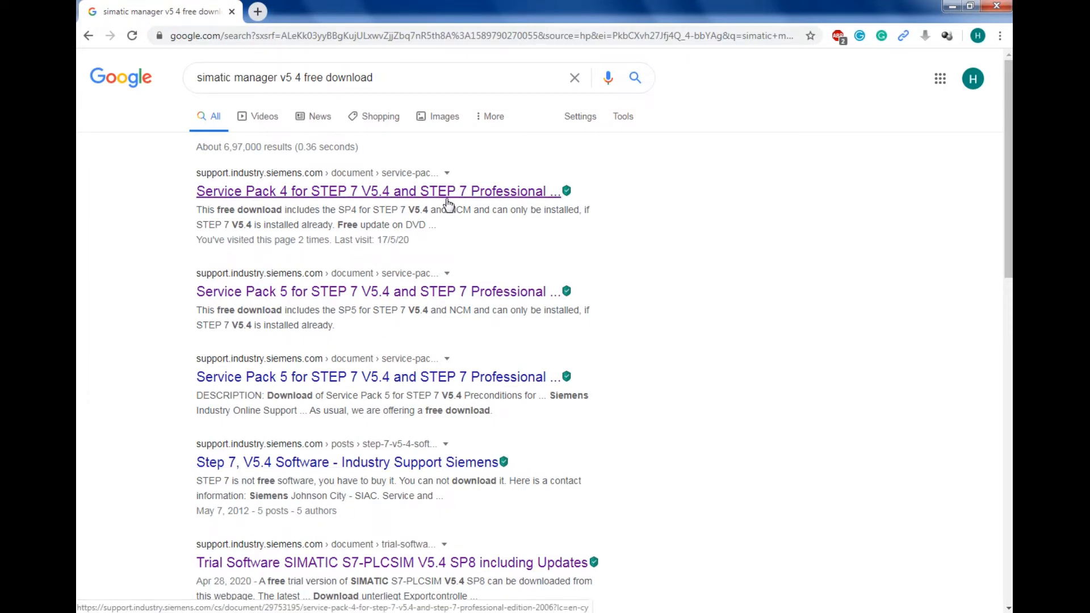
pyautogui.moveTo(340, 186)
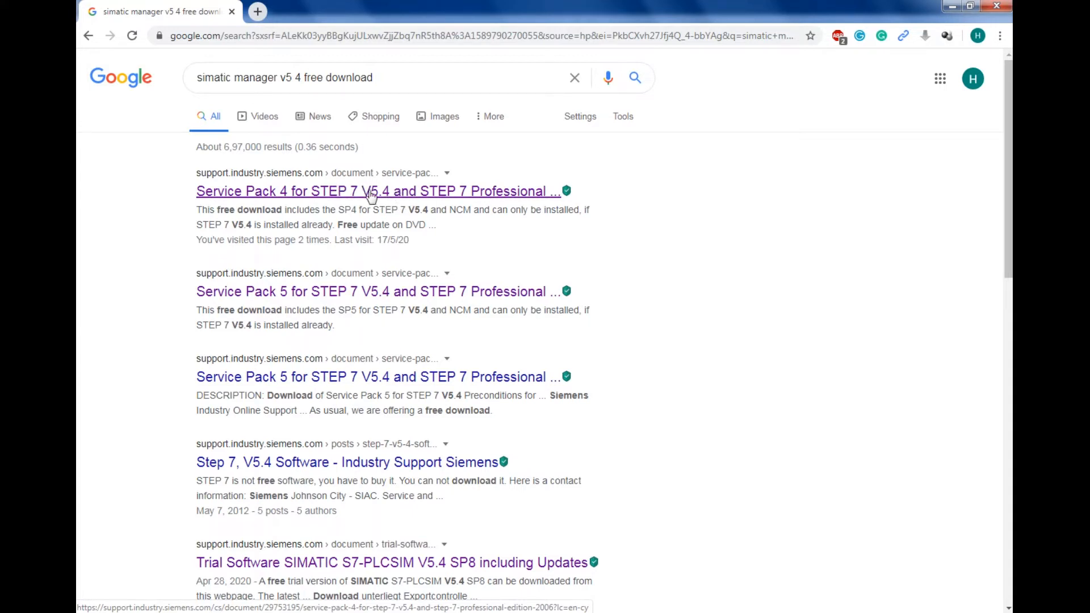
# Step: Open the 'Service Pack 4 for STEP 7 V5.4 and STEP 7 Professional' result
pyautogui.click(378, 191)
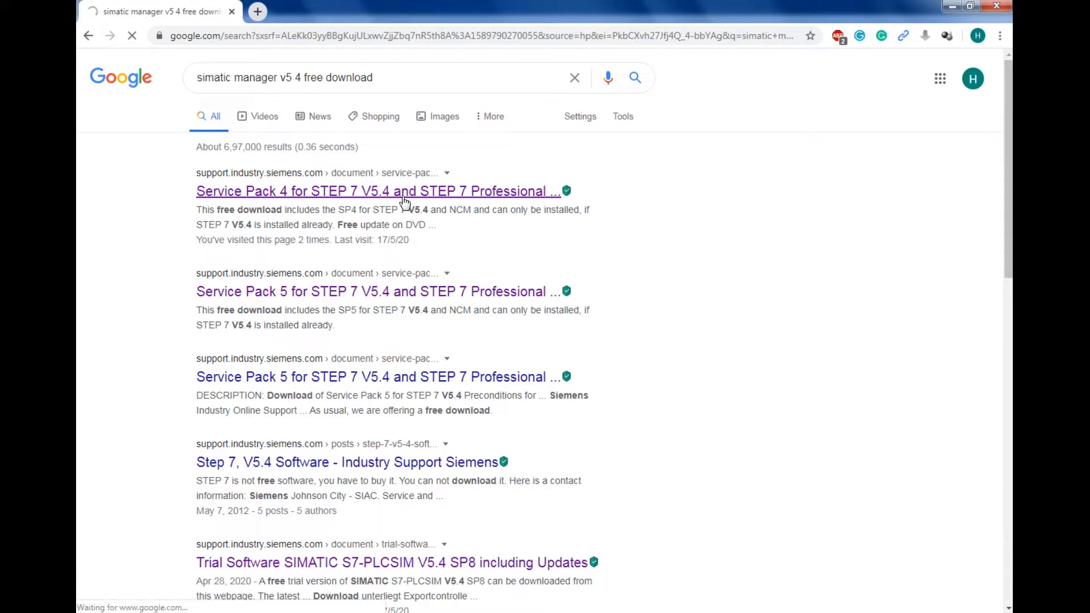
pyautogui.click(378, 191)
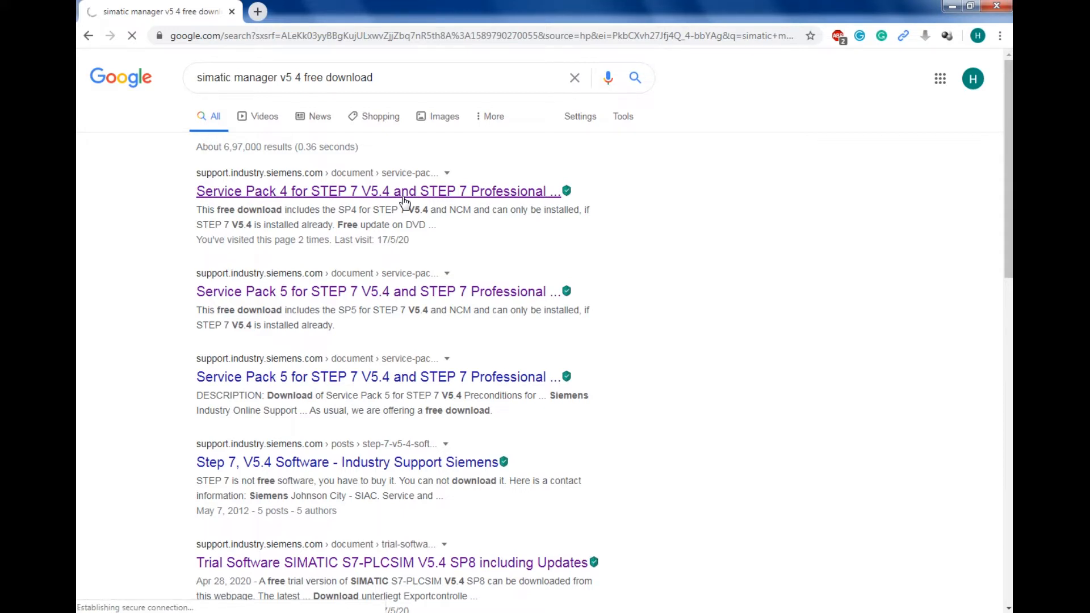
pyautogui.click(377, 191)
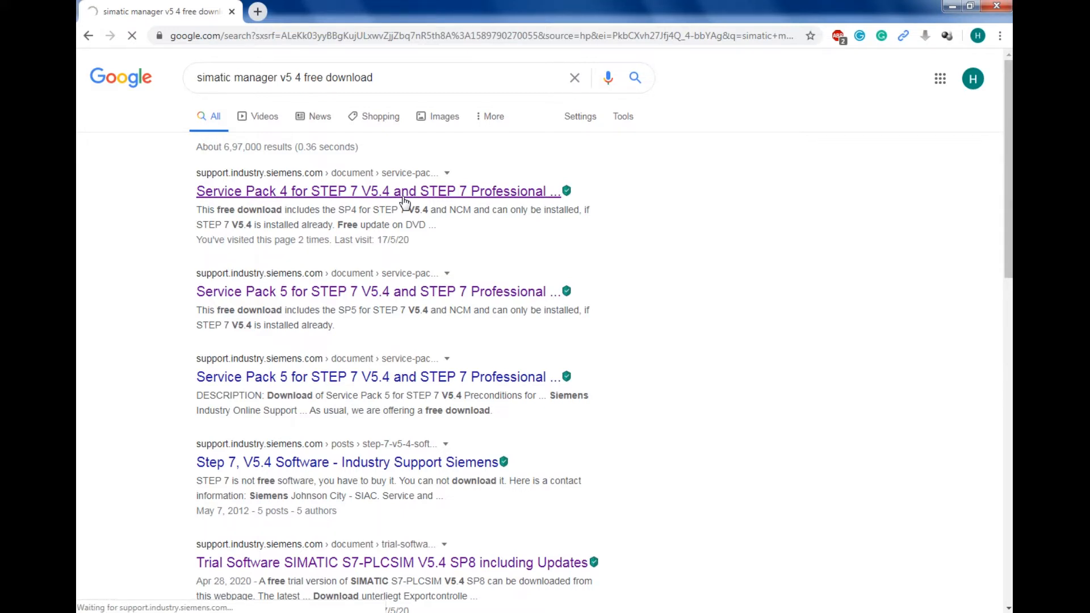
pyautogui.click(377, 191)
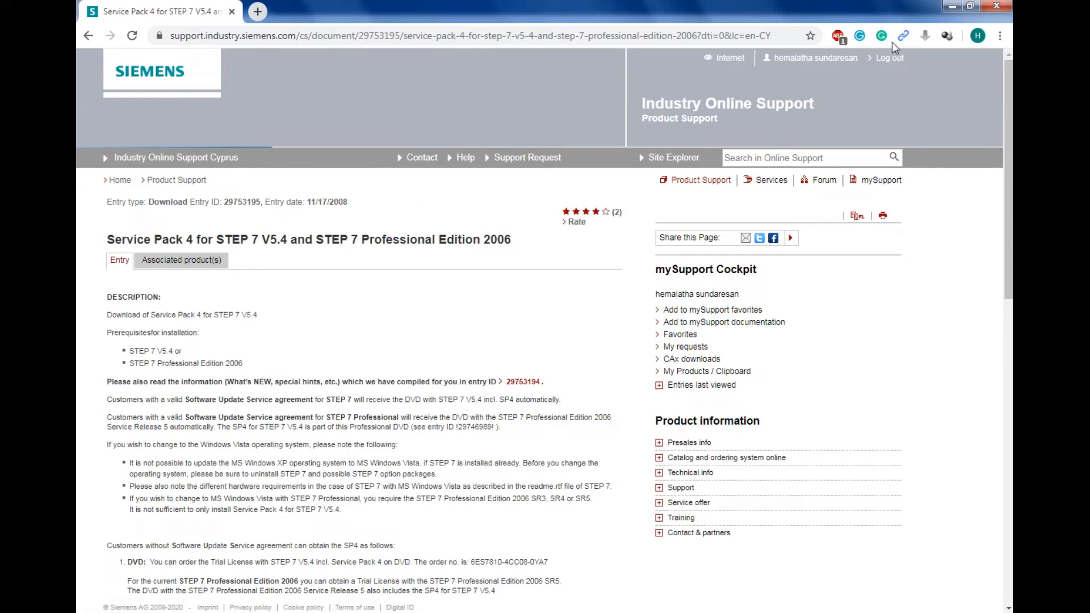
pyautogui.moveTo(928, 80)
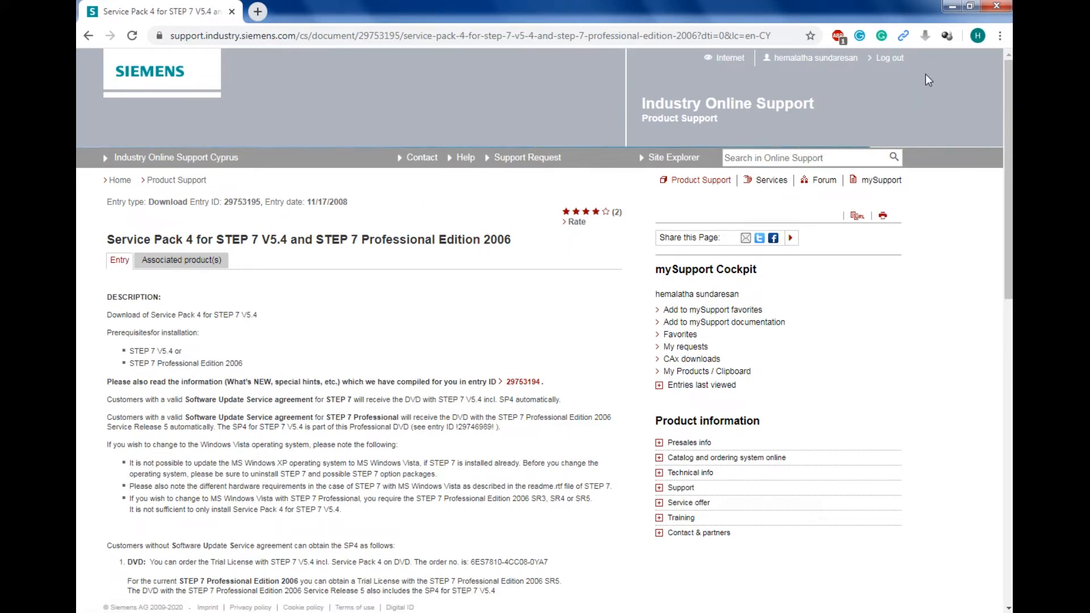
pyautogui.moveTo(881, 84)
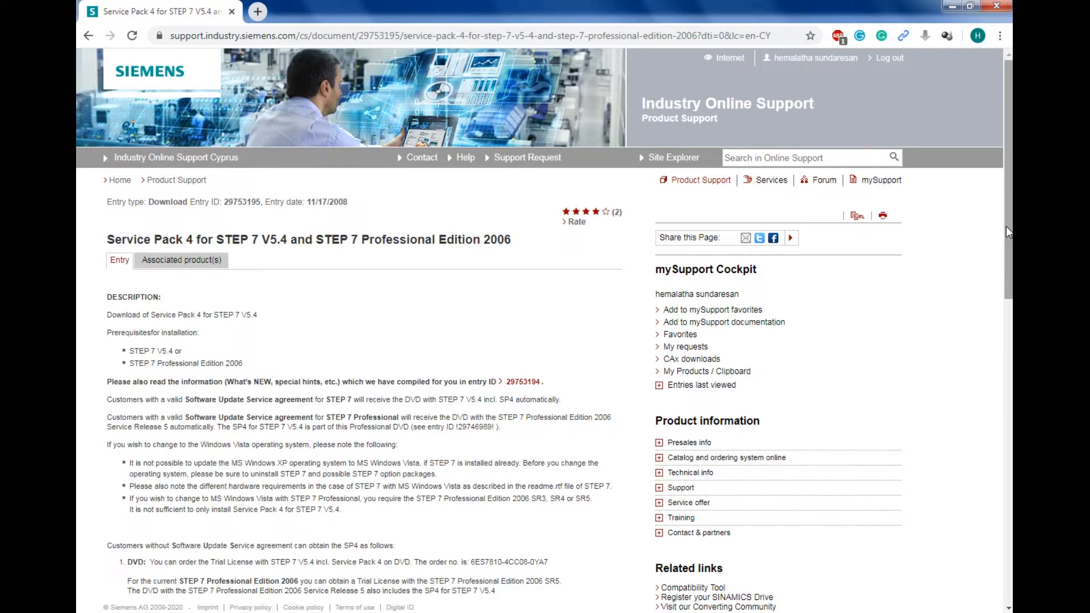
# Step: Scroll to Free Download and request the SIMATIC_S7_STEP7_V54_SP4.zip file
pyautogui.scroll(-3)
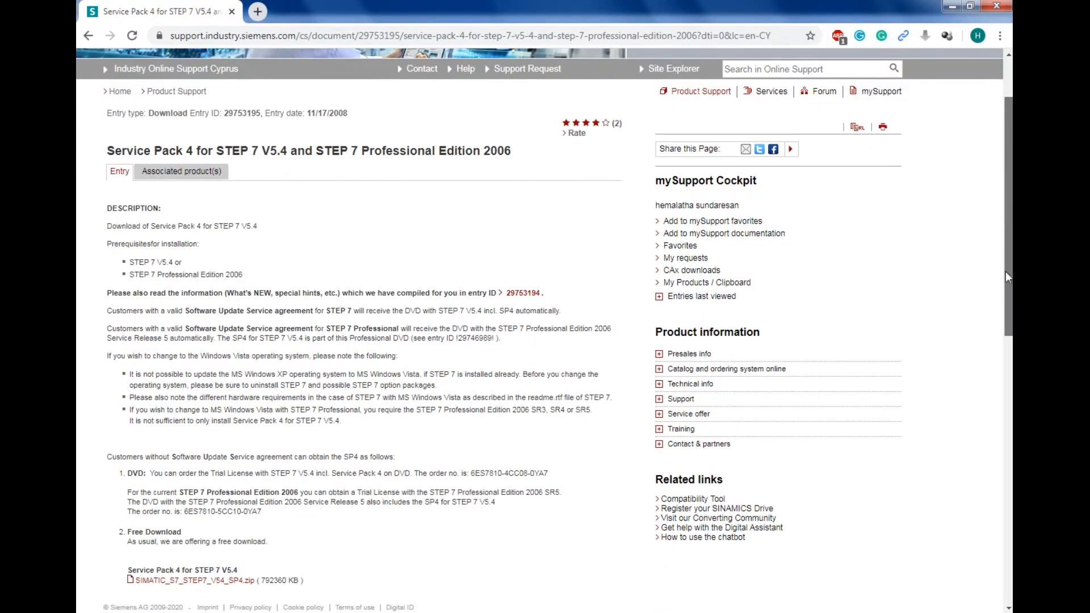
pyautogui.scroll(-3)
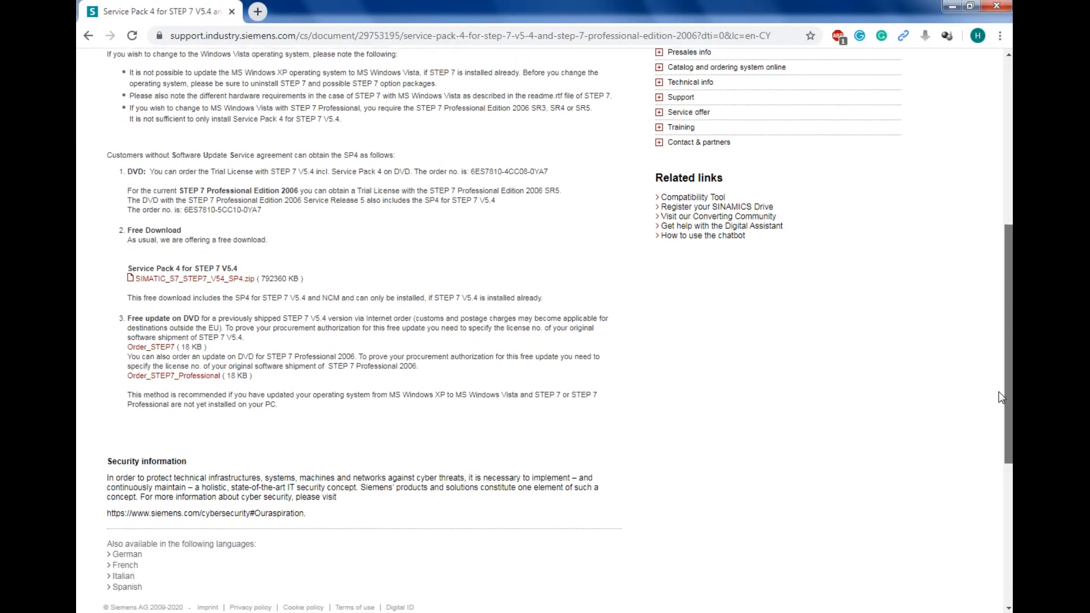
pyautogui.scroll(-3)
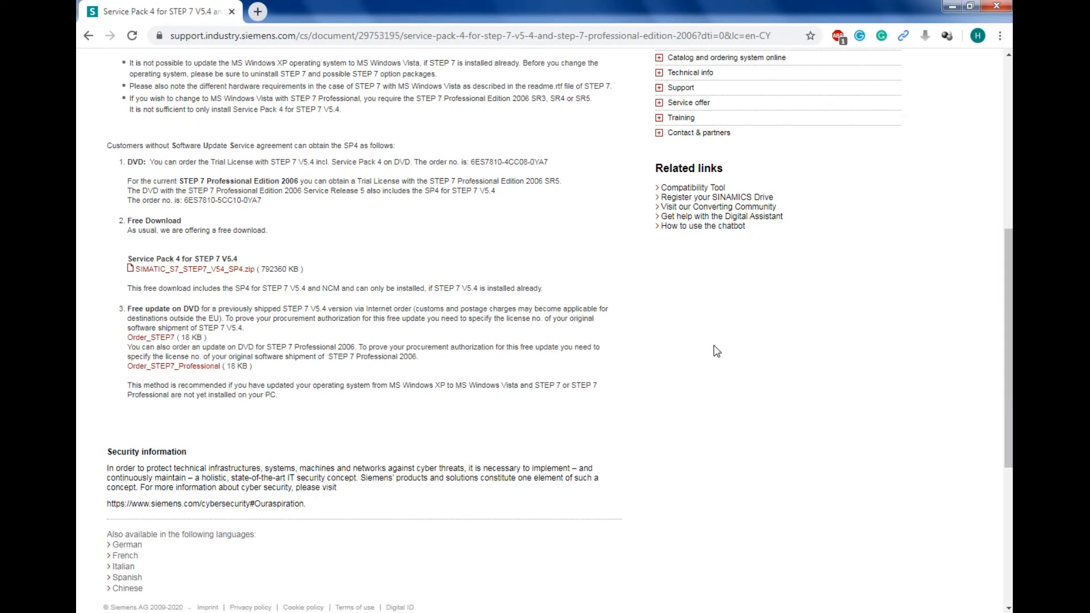
pyautogui.moveTo(206, 273)
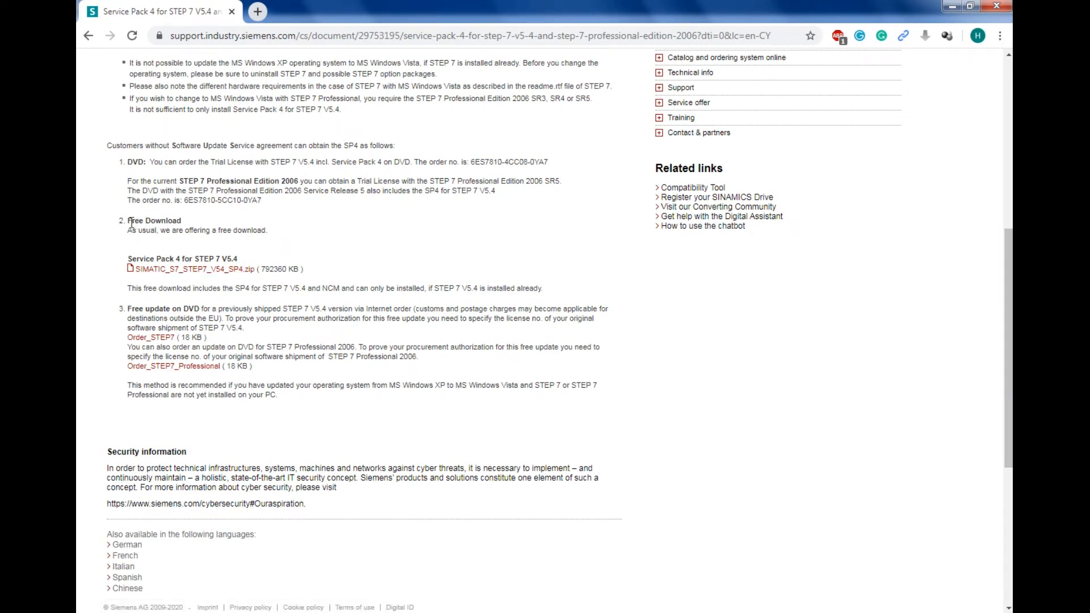
pyautogui.moveTo(179, 272)
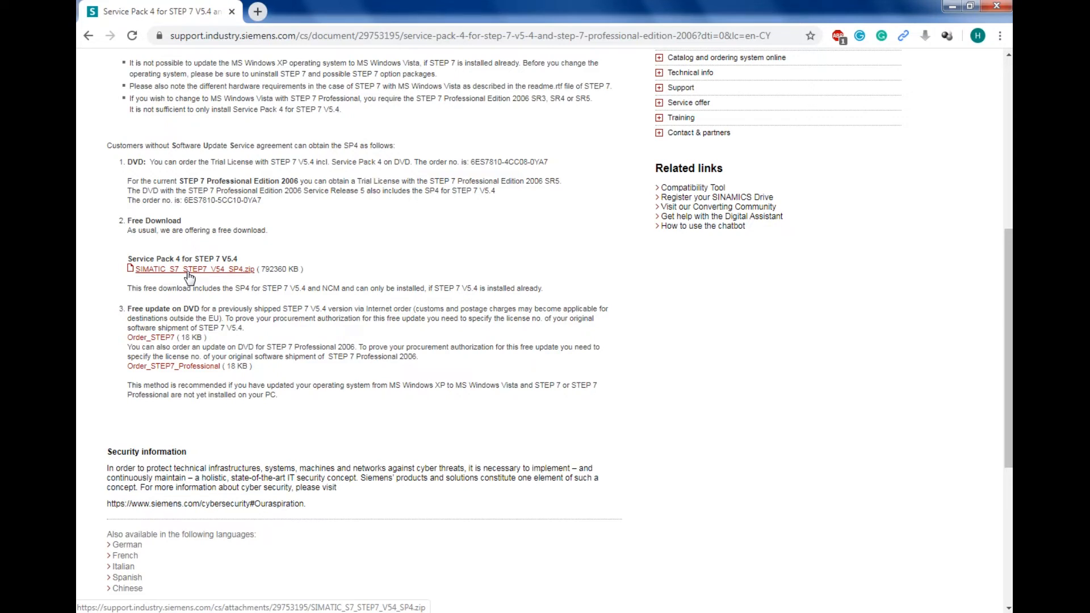
pyautogui.click(191, 269)
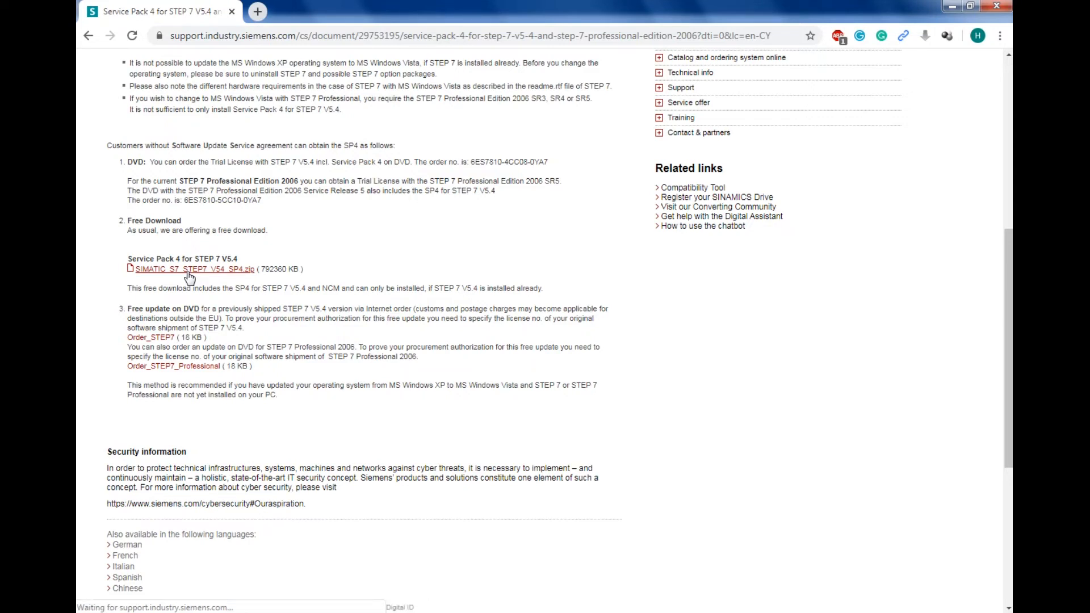
pyautogui.click(193, 269)
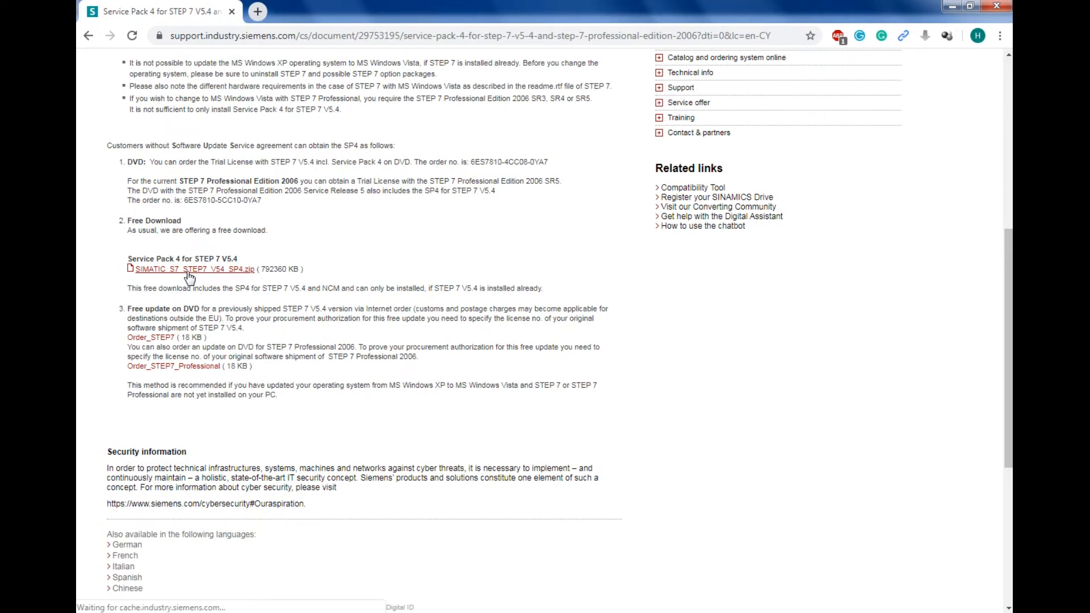
pyautogui.click(189, 269)
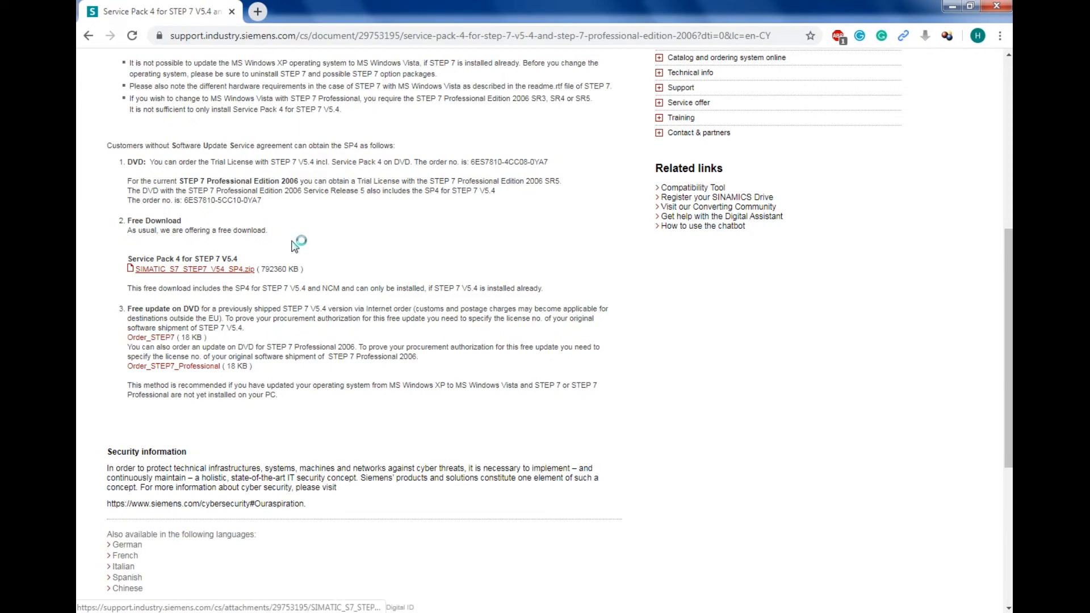
pyautogui.click(196, 269)
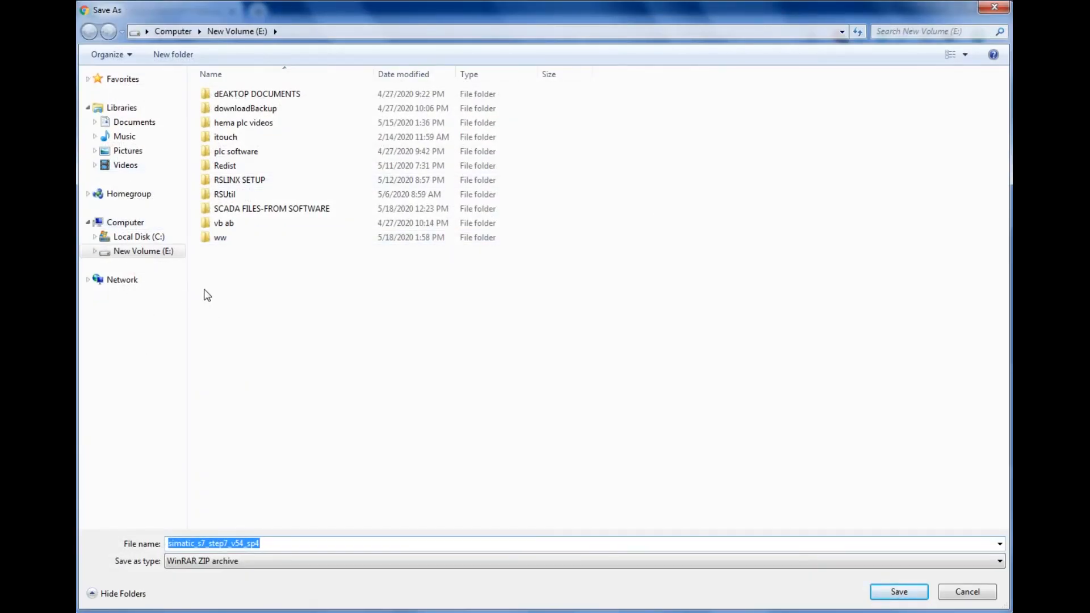
pyautogui.moveTo(308, 416)
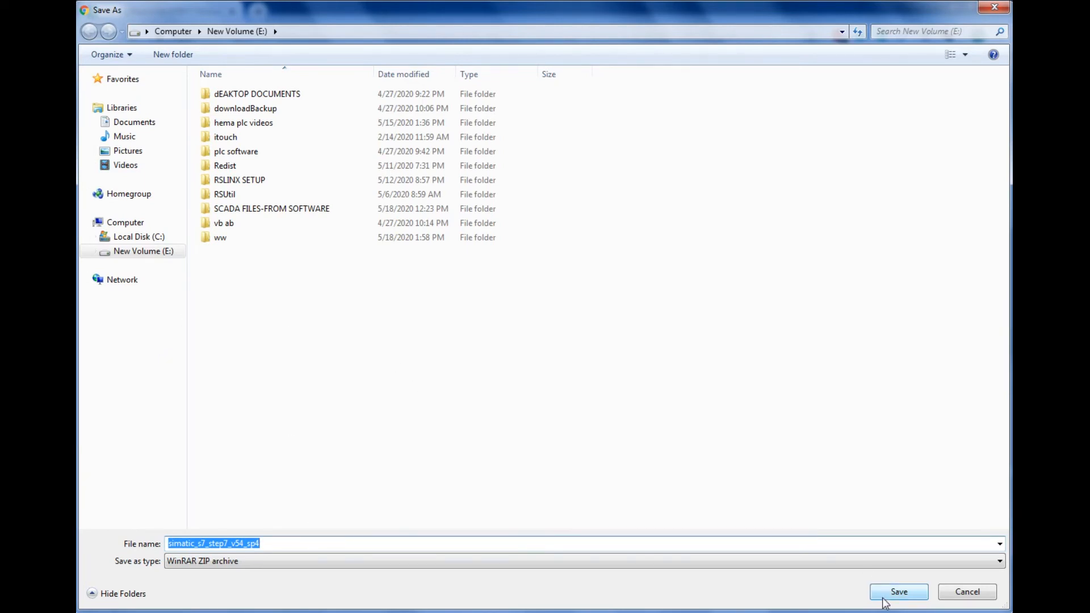
# Step: Save simatic_s7_step7_v54_sp4.zip to New Volume (E:) with its default name
pyautogui.click(897, 592)
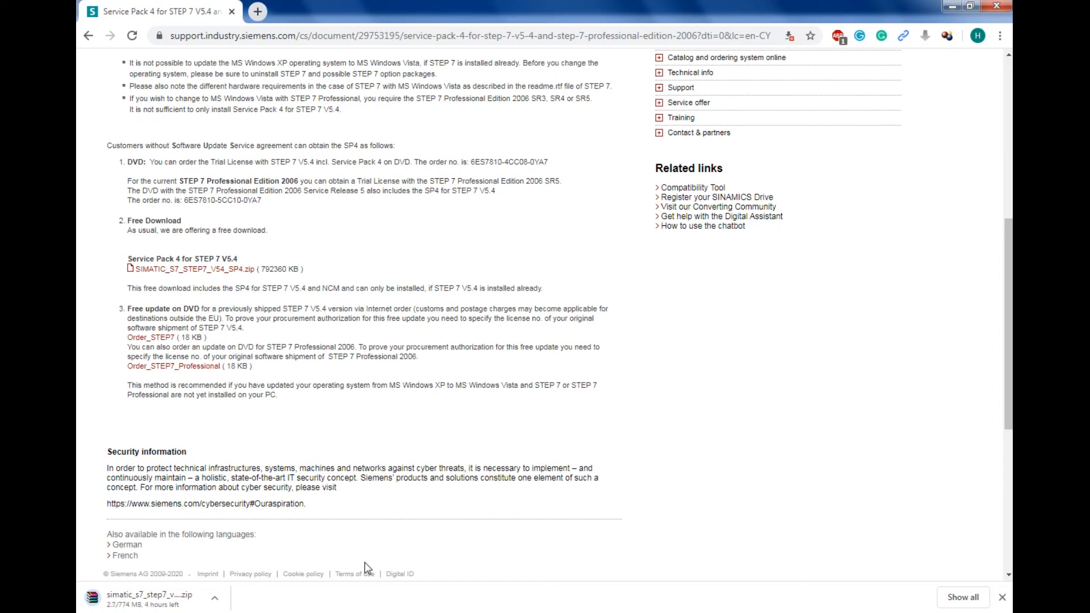
pyautogui.moveTo(843, 401)
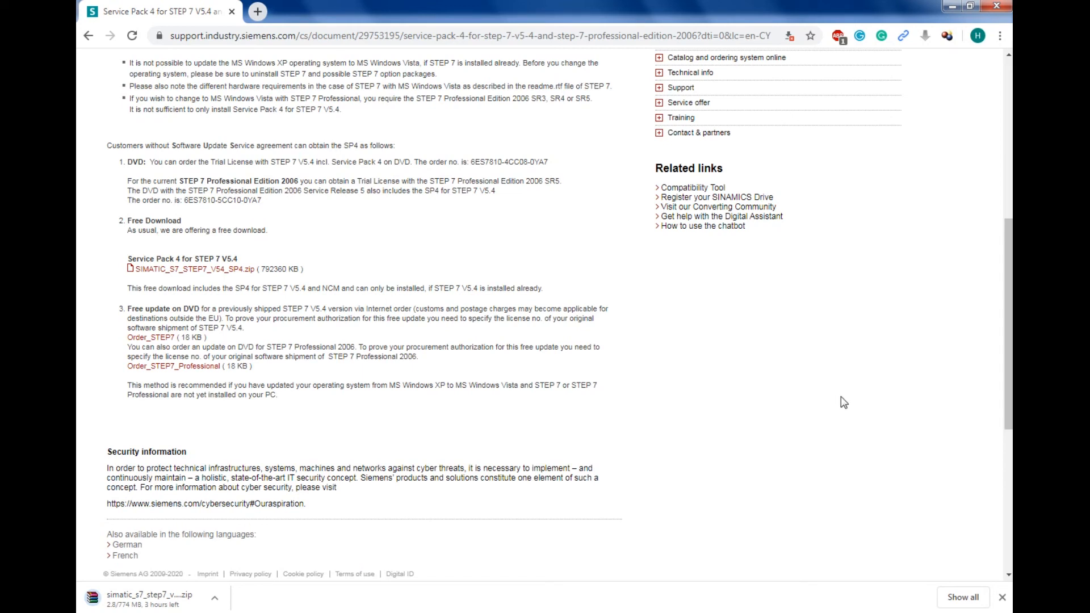